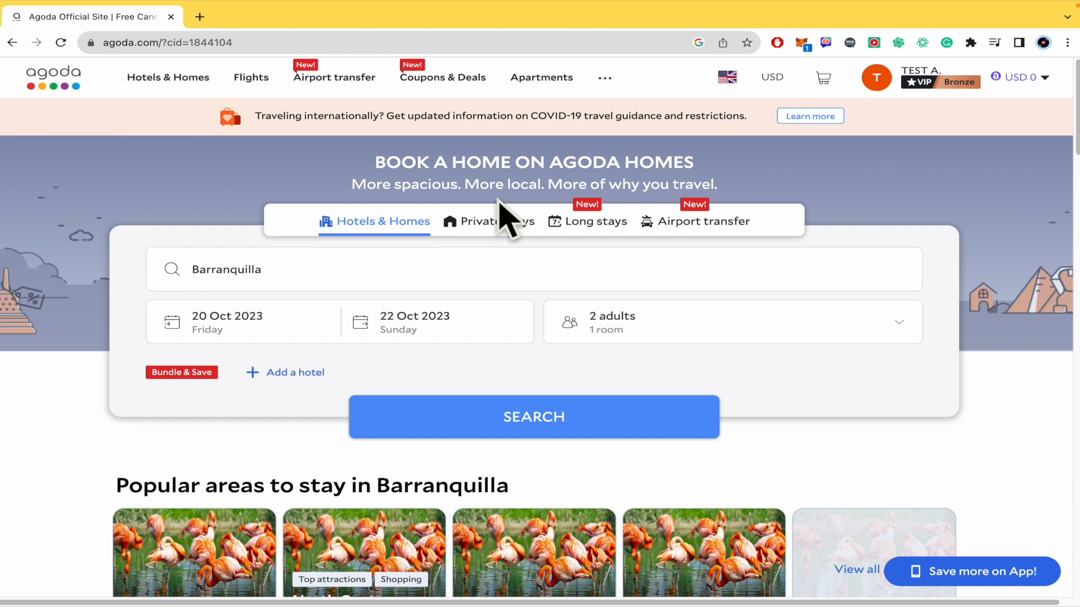
# Go to the Profile page from the My Account dropdown under the avatar.
pyautogui.scroll(-3)
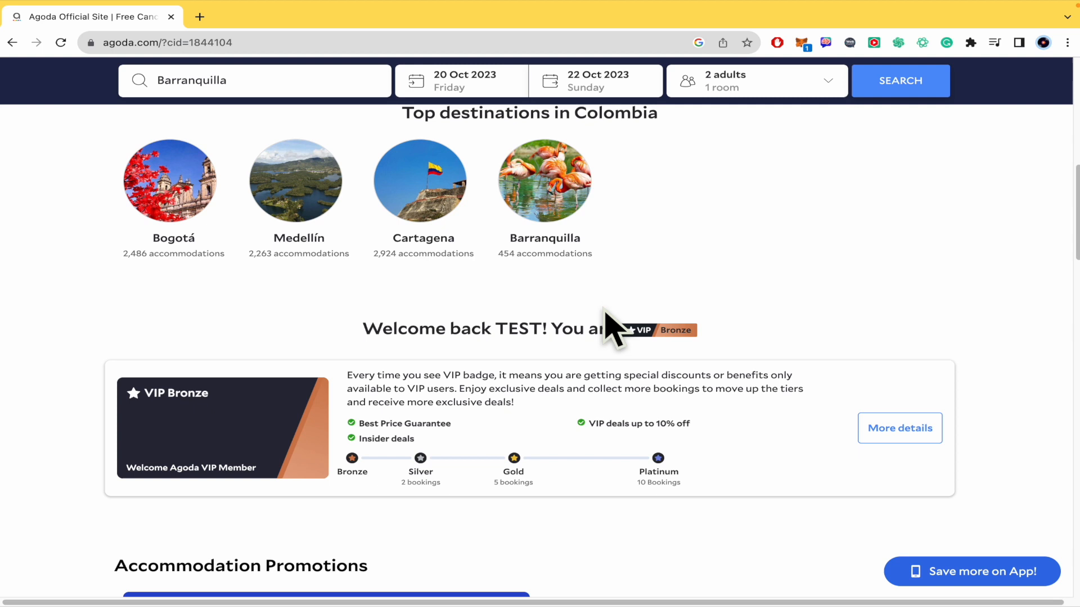
pyautogui.scroll(-3)
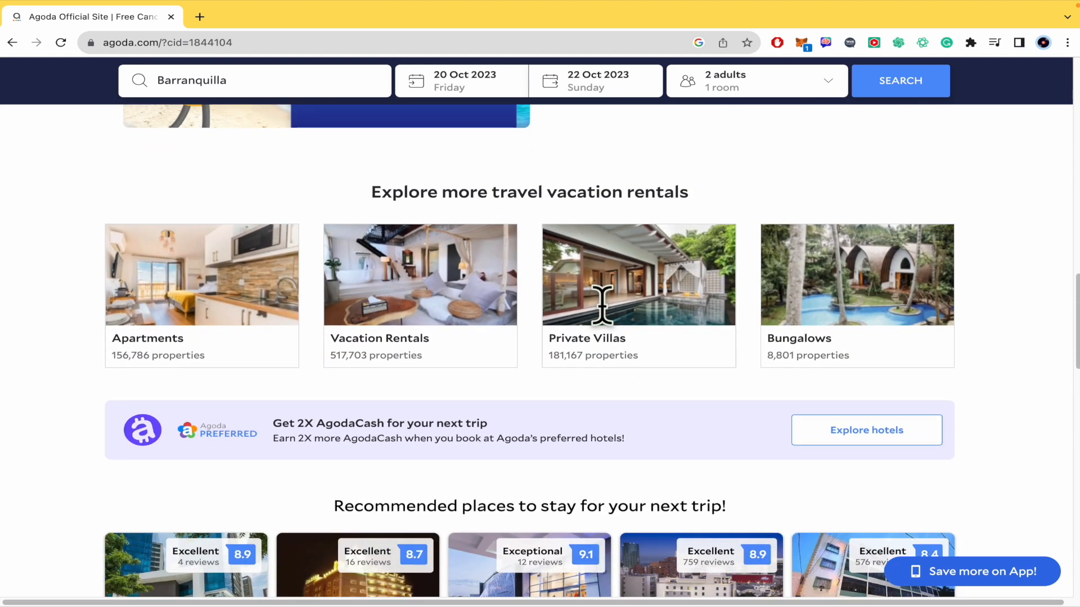
pyautogui.scroll(-3)
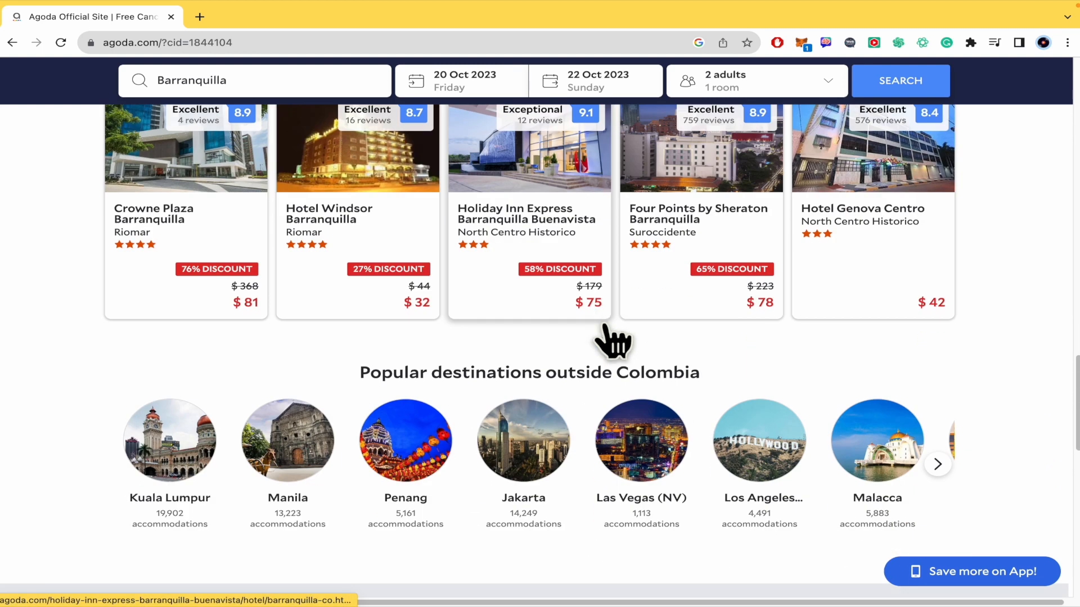
pyautogui.scroll(3)
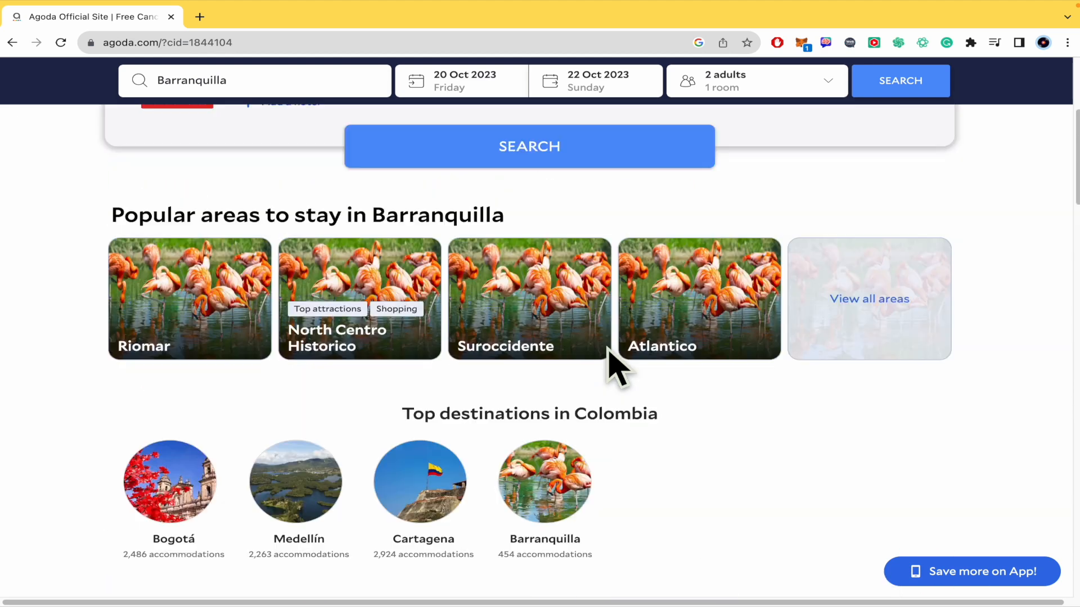
pyautogui.scroll(3)
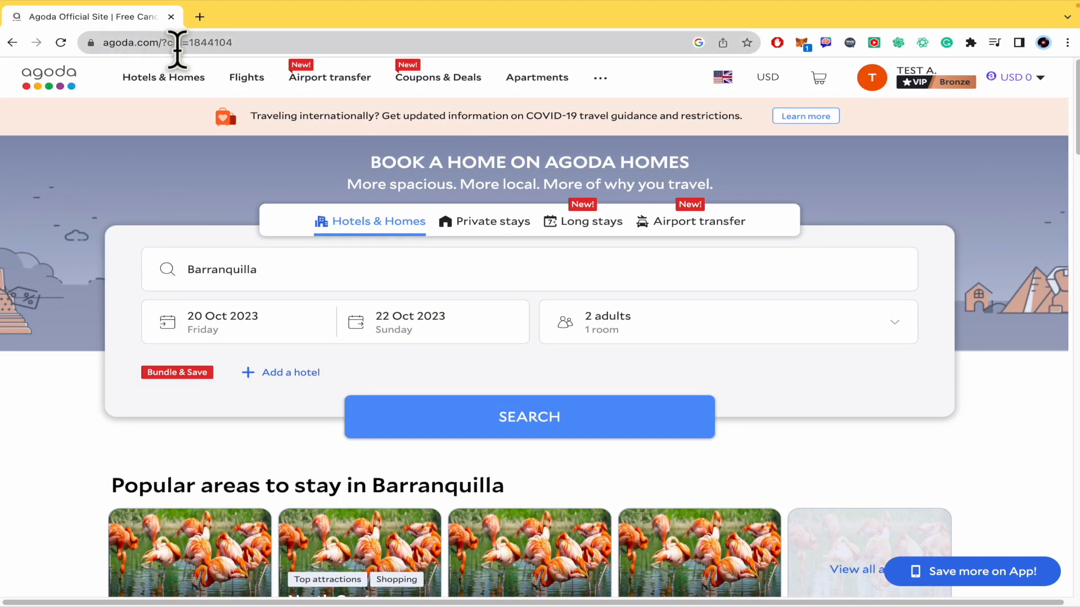
pyautogui.moveTo(706, 238)
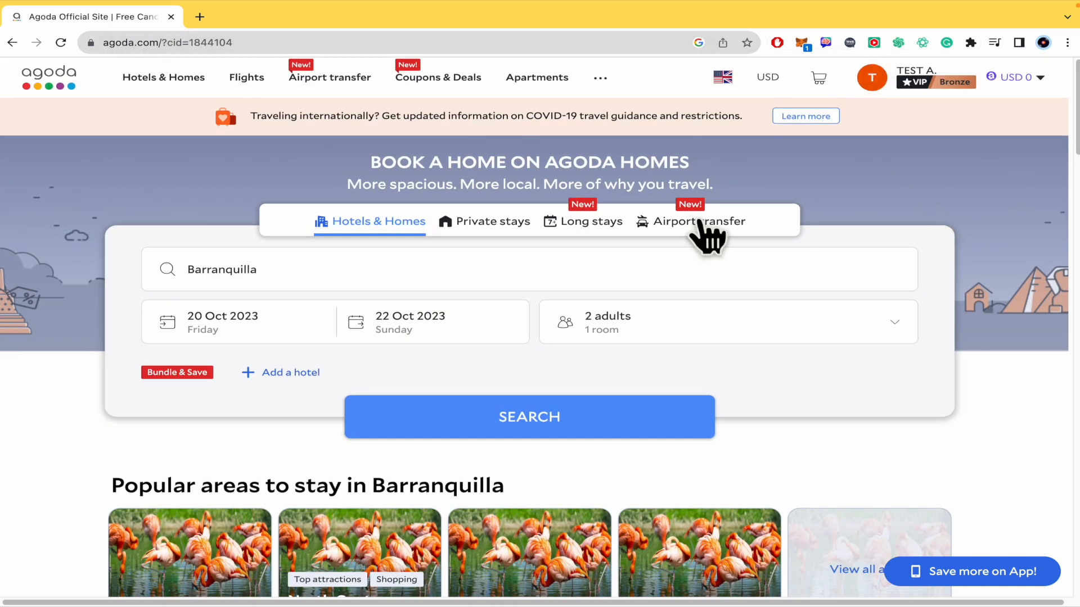
pyautogui.moveTo(866, 258)
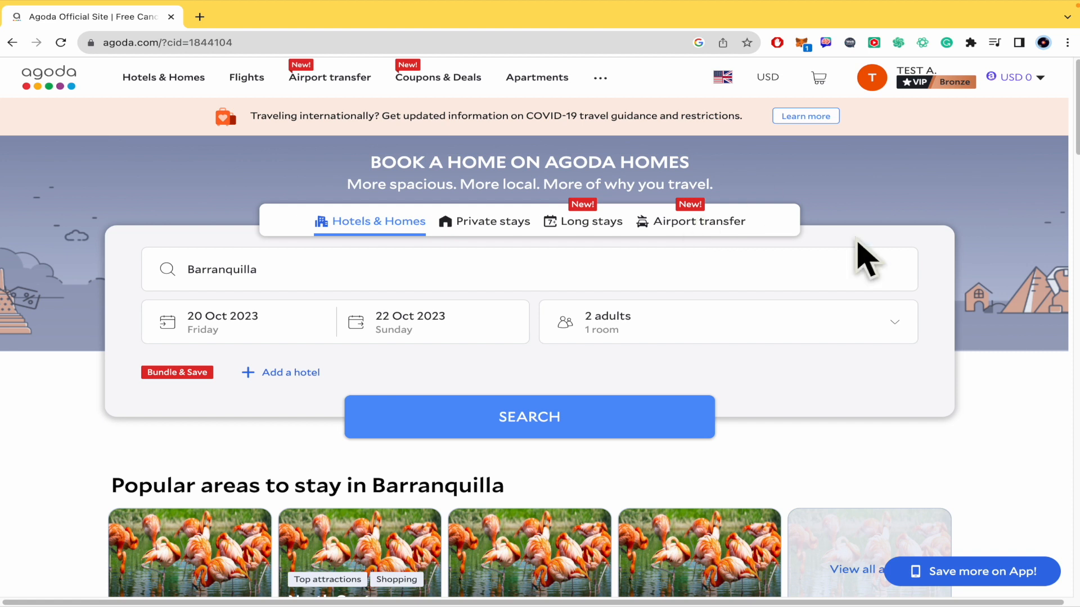
pyautogui.moveTo(203, 347)
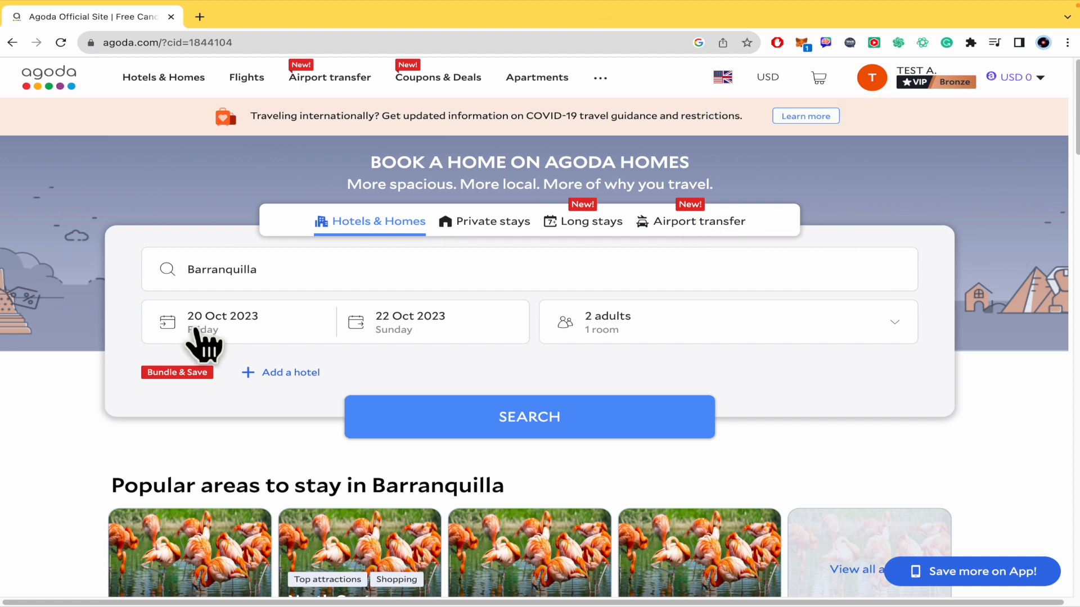
pyautogui.moveTo(664, 138)
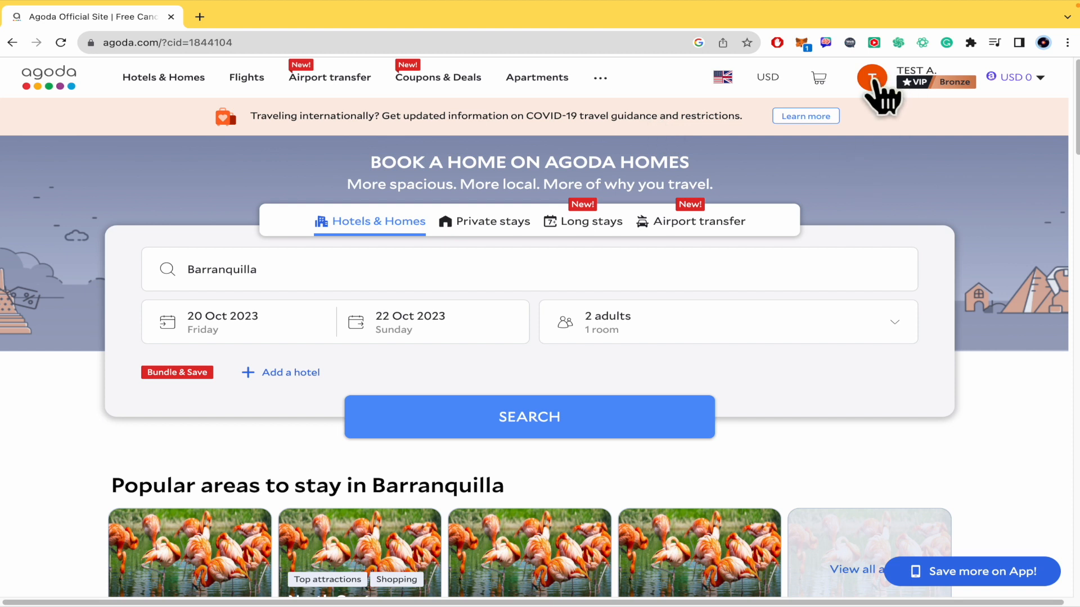
pyautogui.moveTo(888, 90)
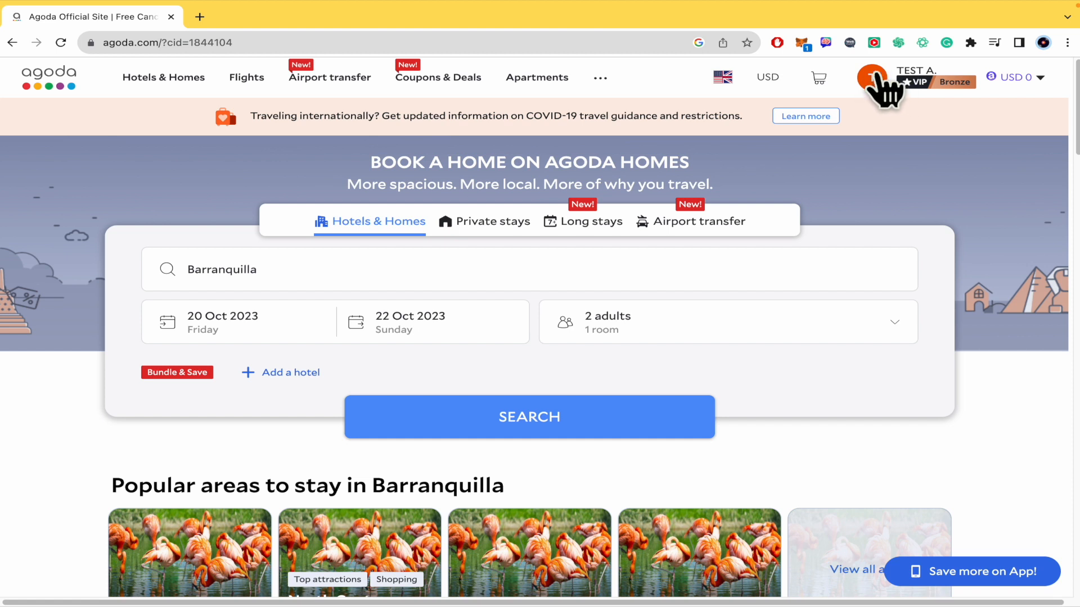
pyautogui.moveTo(884, 93)
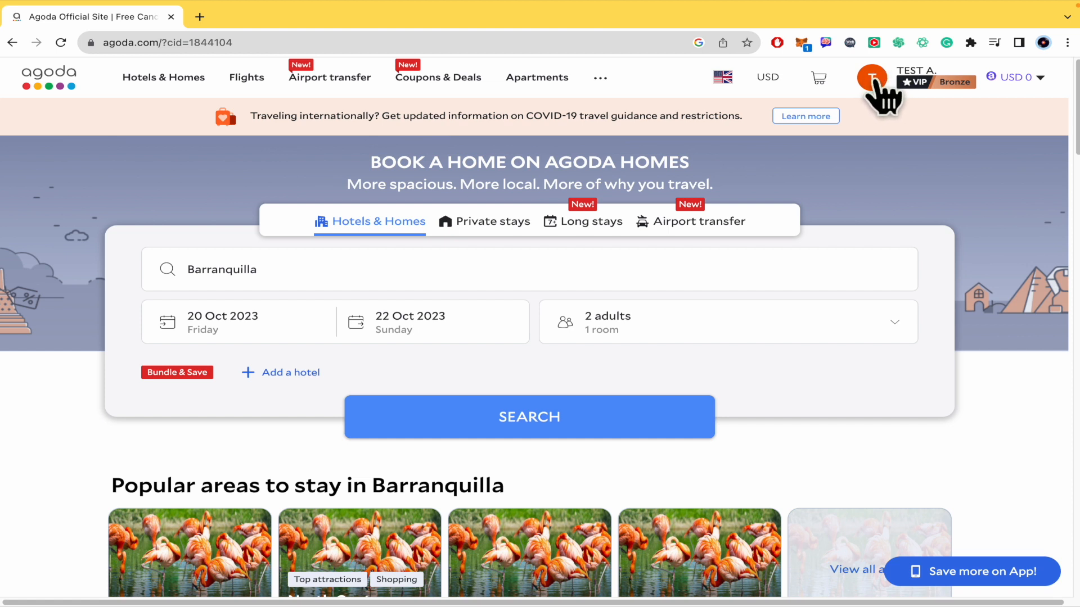
pyautogui.click(870, 78)
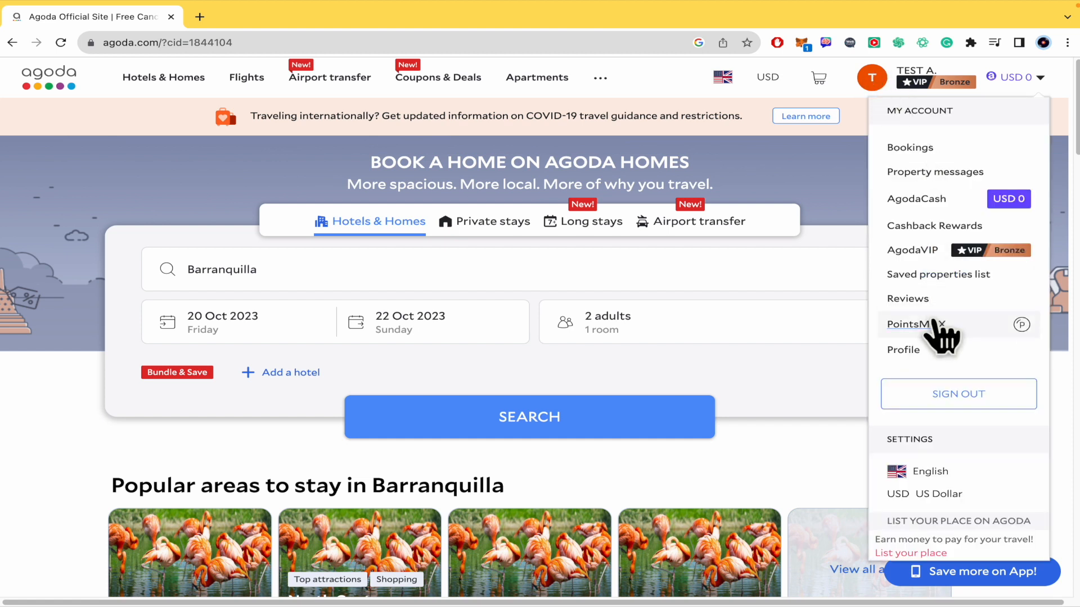
pyautogui.click(903, 350)
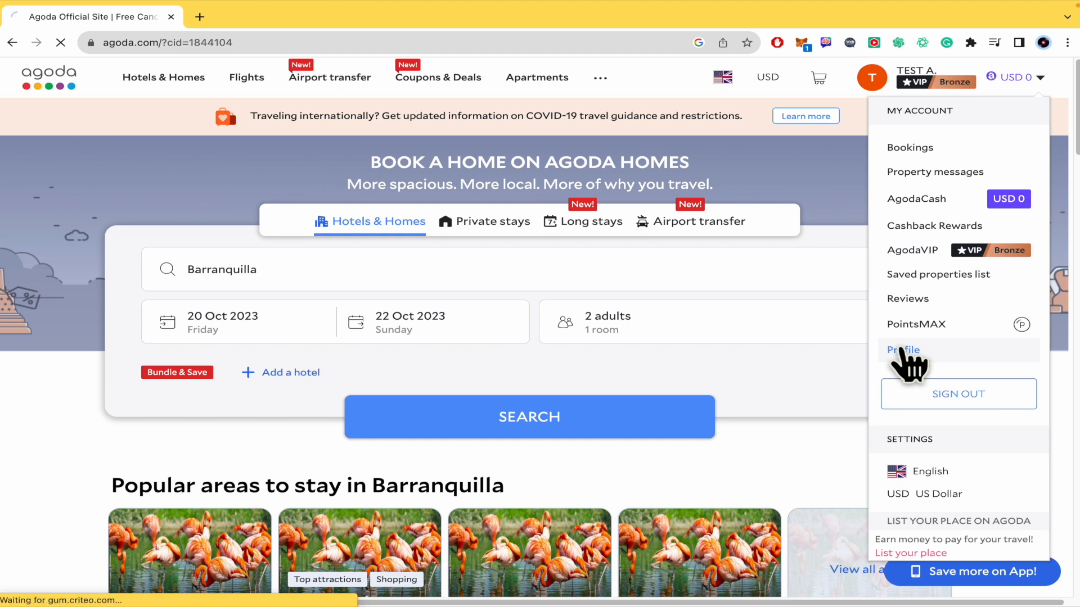
pyautogui.click(903, 350)
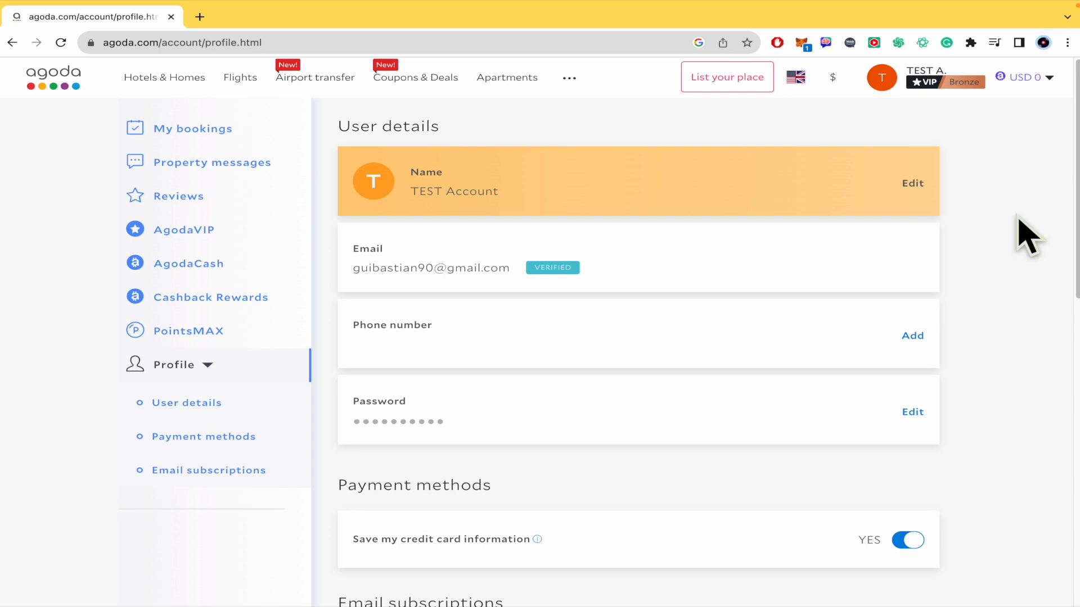
pyautogui.moveTo(567, 178)
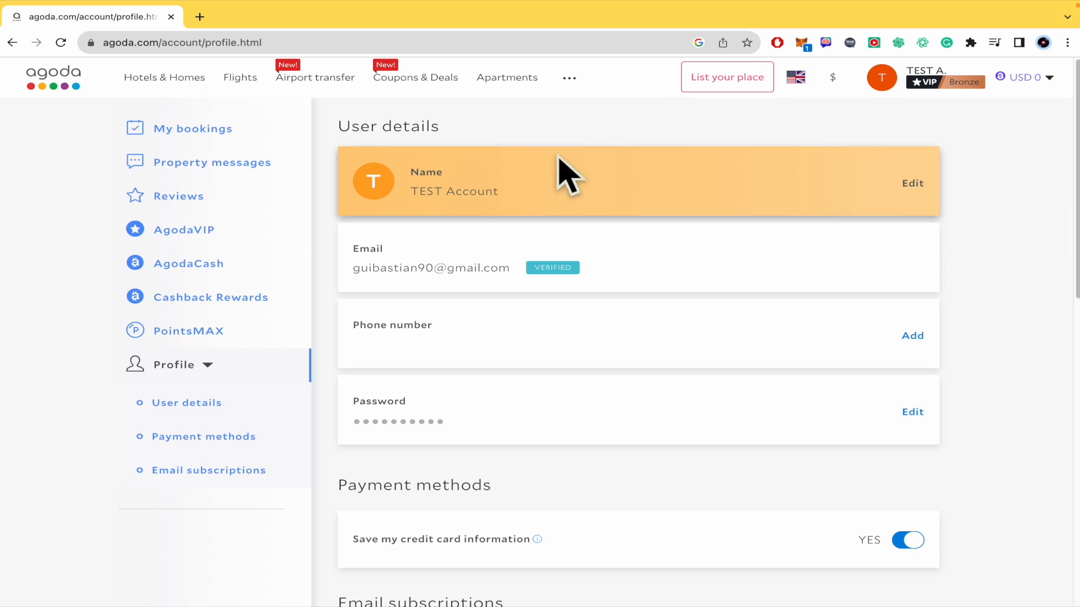
pyautogui.moveTo(473, 411)
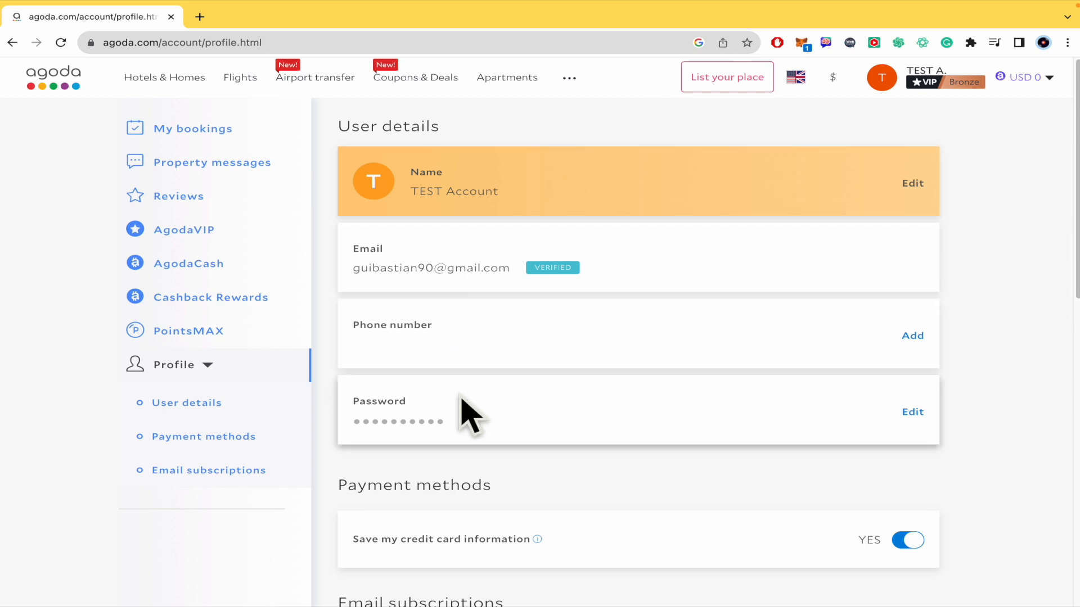
pyautogui.moveTo(450, 308)
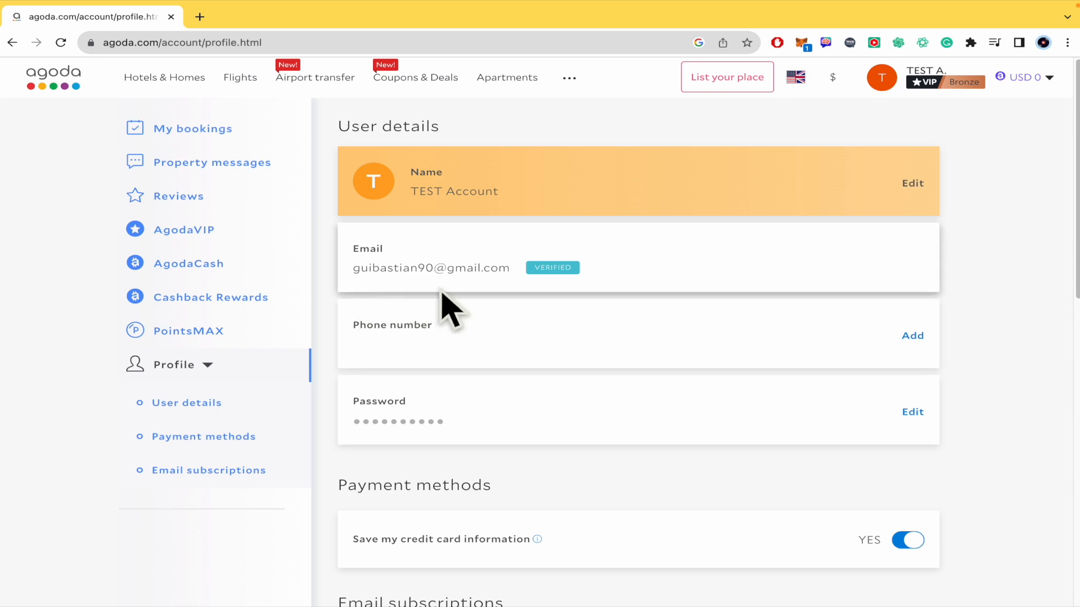
pyautogui.moveTo(405, 270)
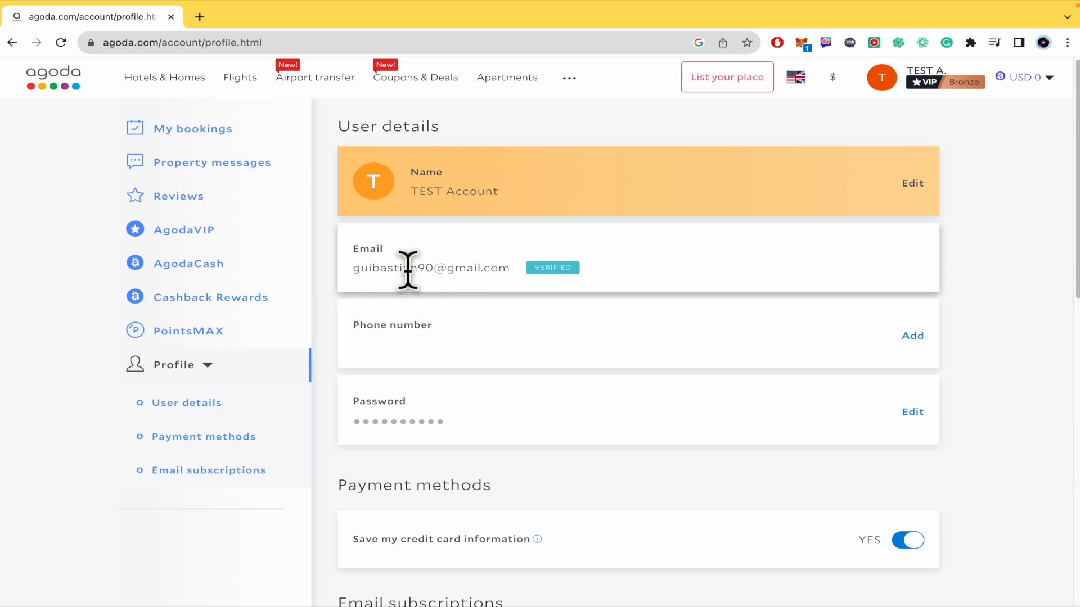
pyautogui.moveTo(989, 152)
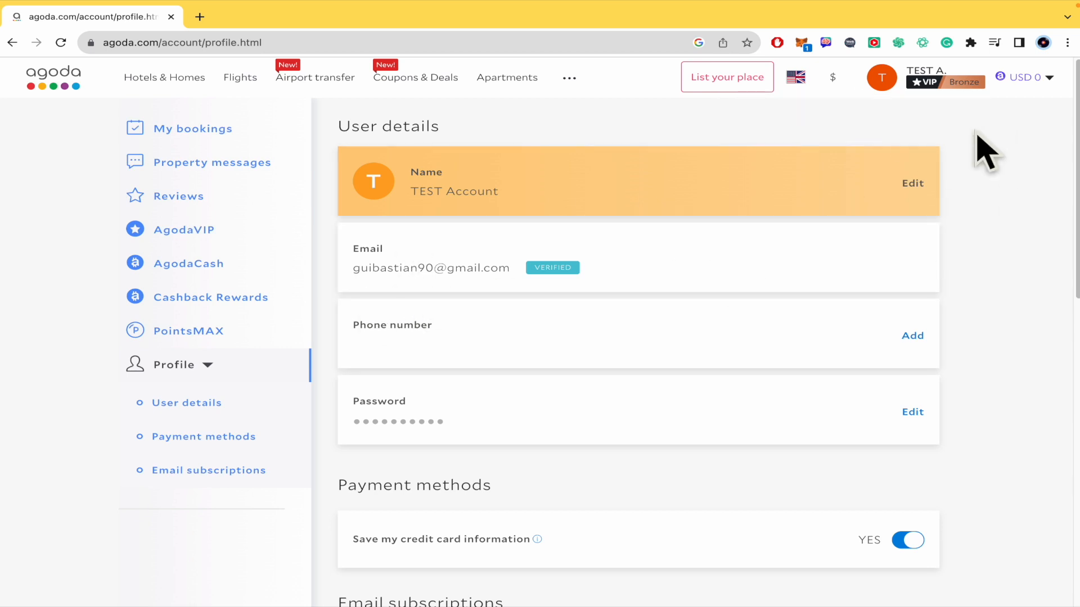
pyautogui.moveTo(496, 269)
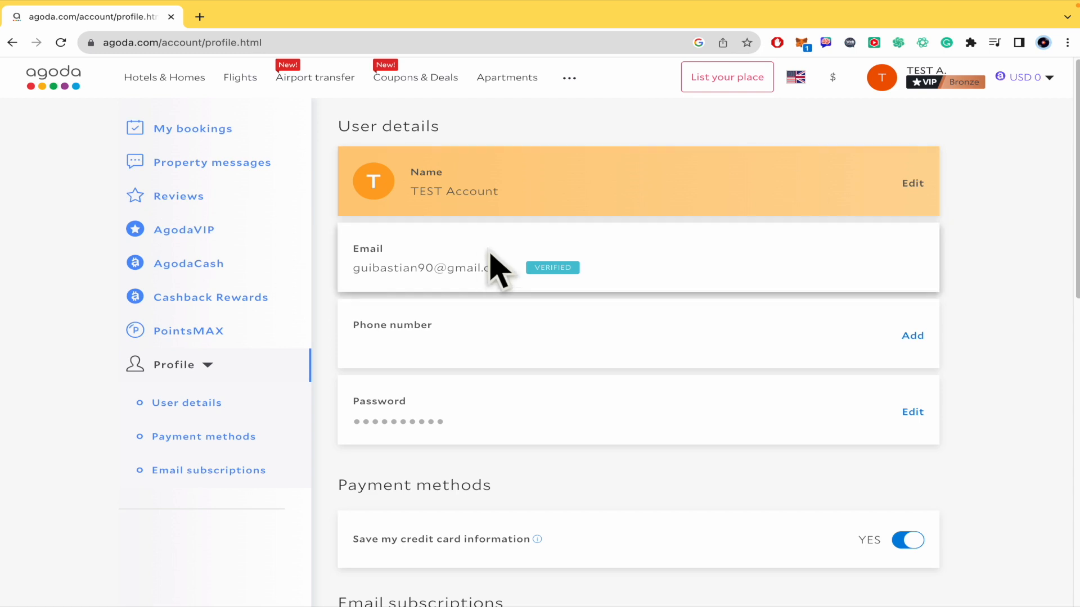
pyautogui.moveTo(1032, 283)
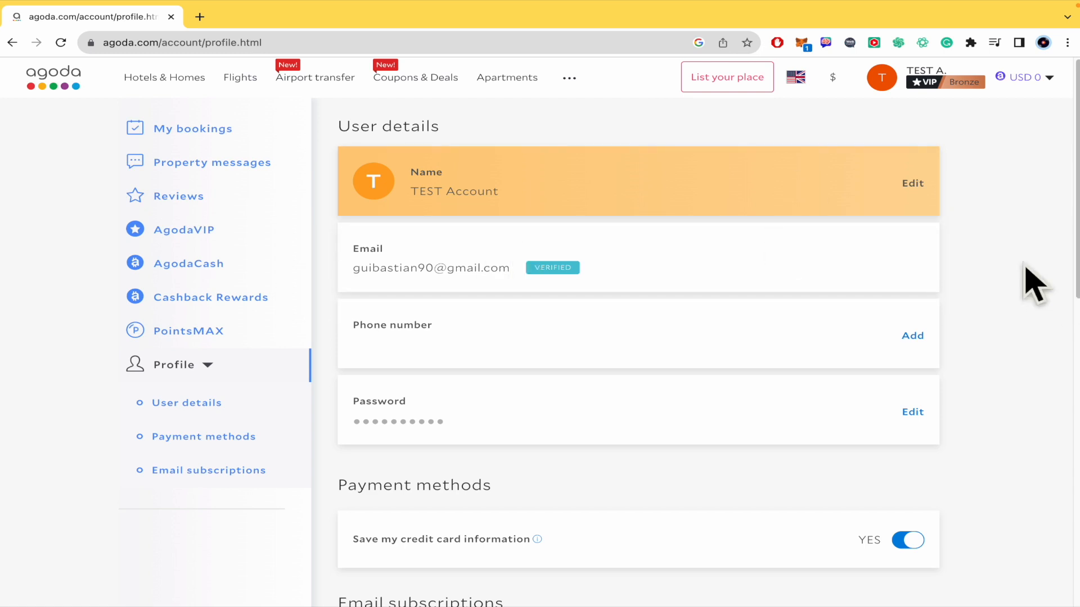
pyautogui.moveTo(395, 324)
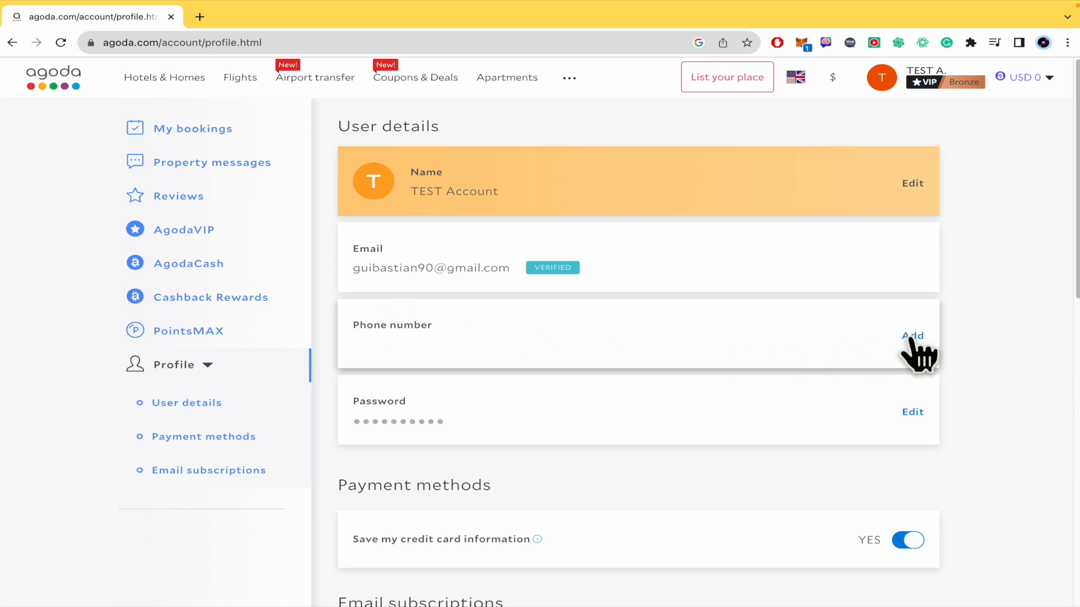
pyautogui.click(912, 337)
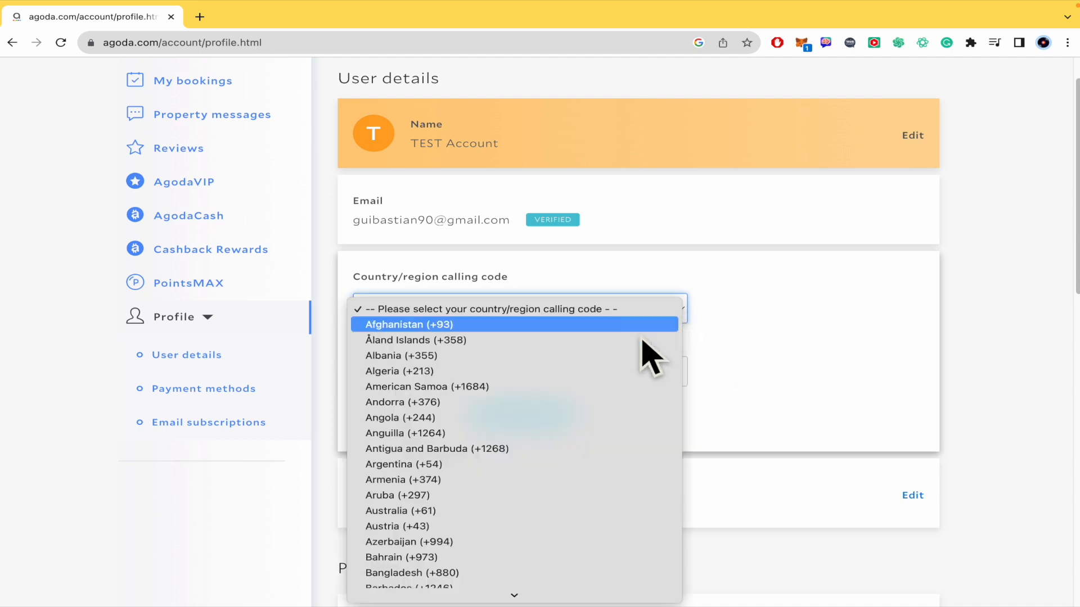
pyautogui.scroll(-3)
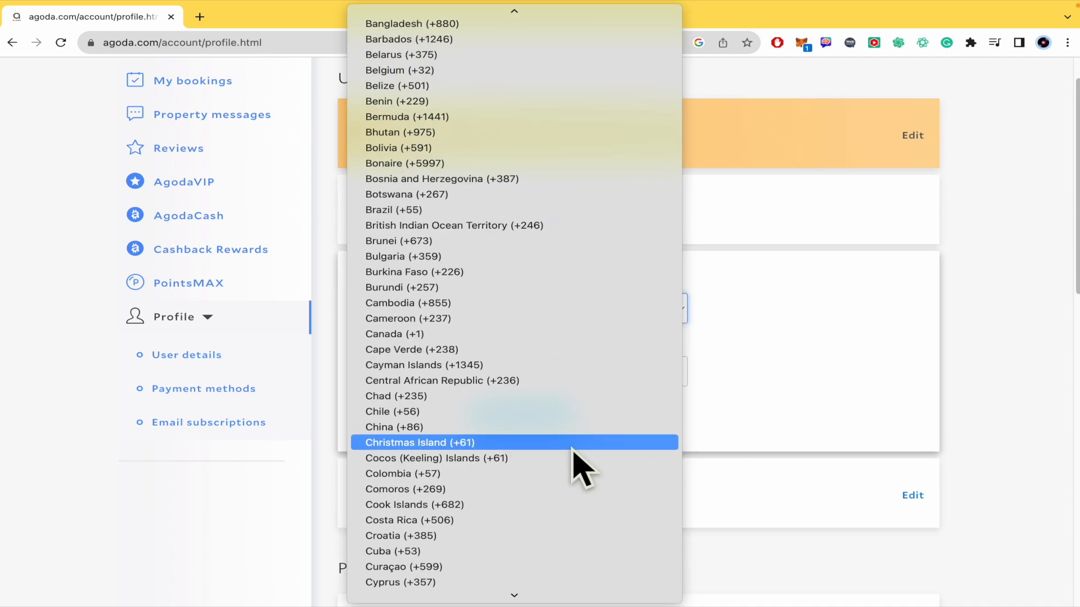
pyautogui.click(413, 271)
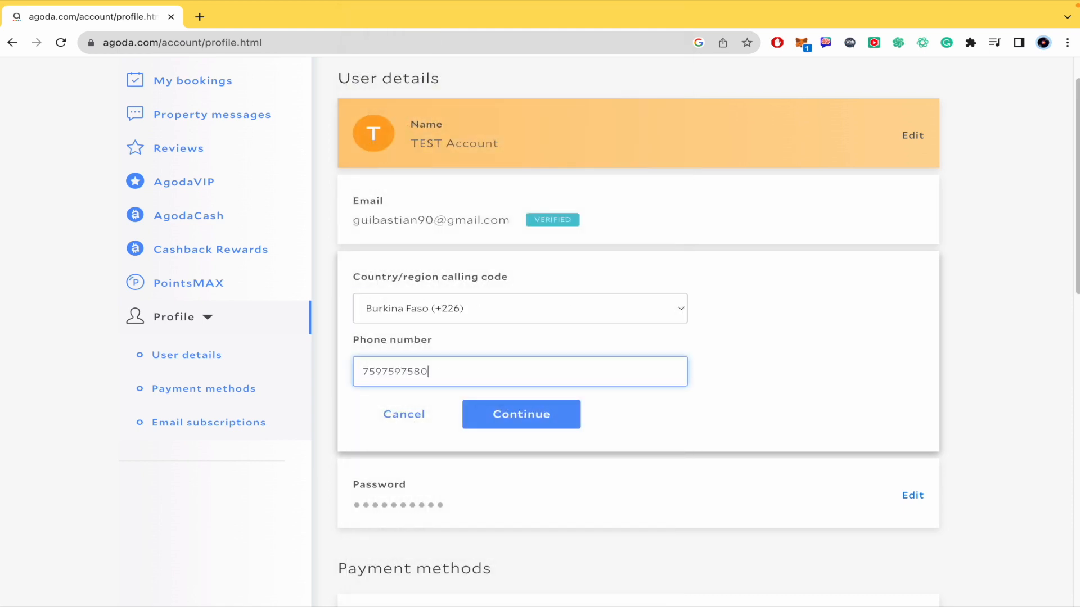
pyautogui.moveTo(490, 376)
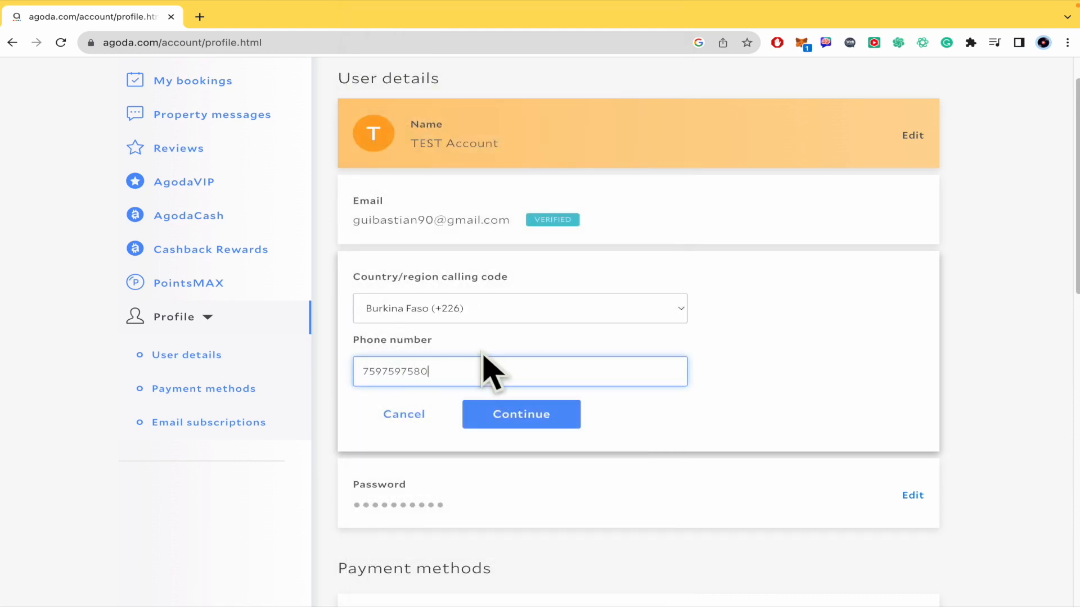
# Continue with the +226 number and tick the 'I'm not a robot' reCAPTCHA.
pyautogui.click(521, 414)
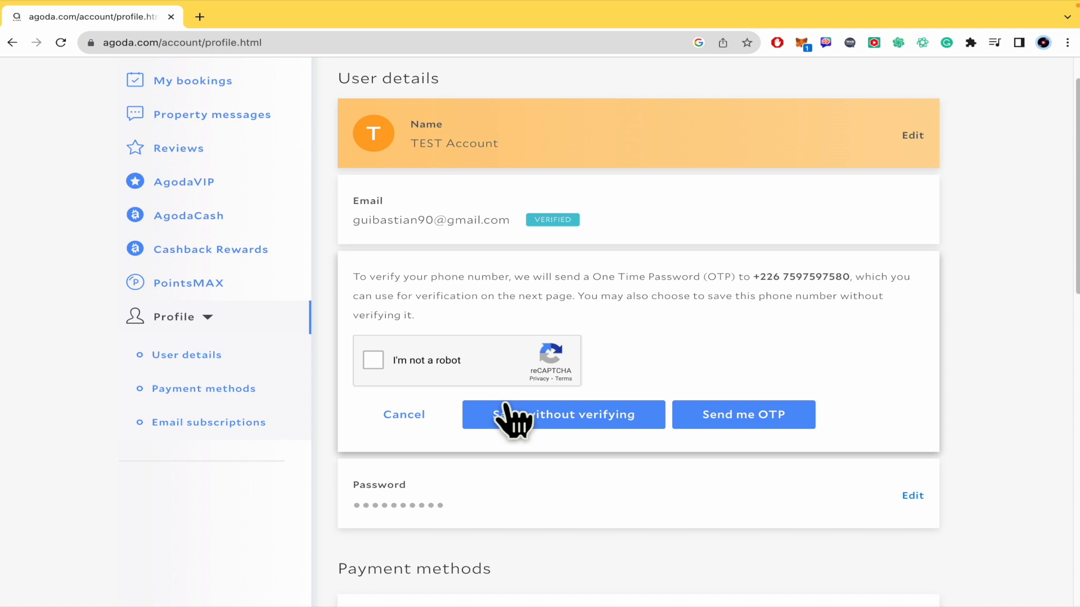
pyautogui.moveTo(376, 382)
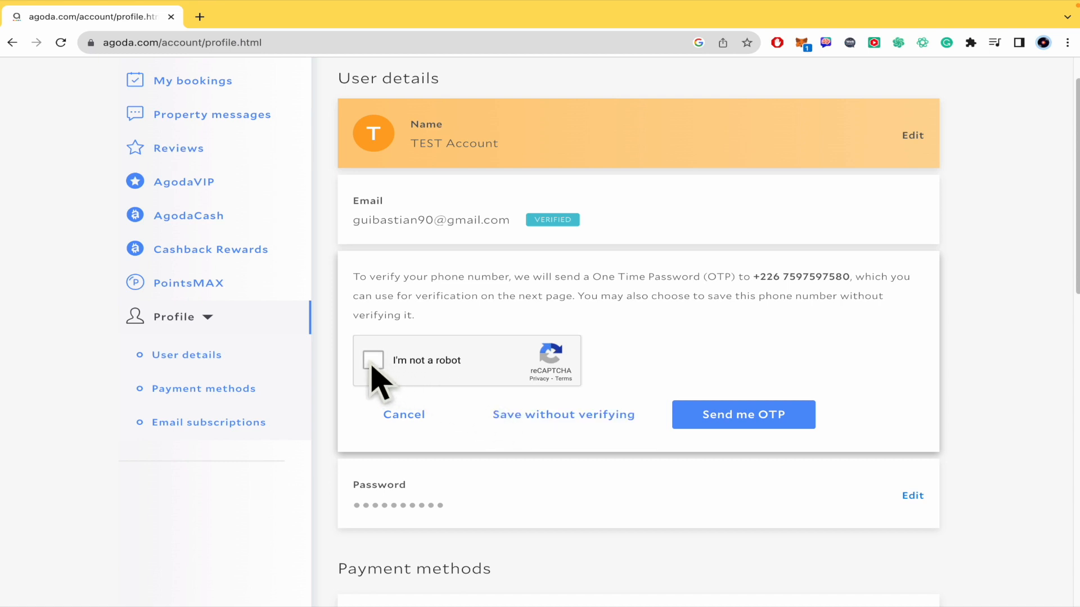
pyautogui.click(373, 360)
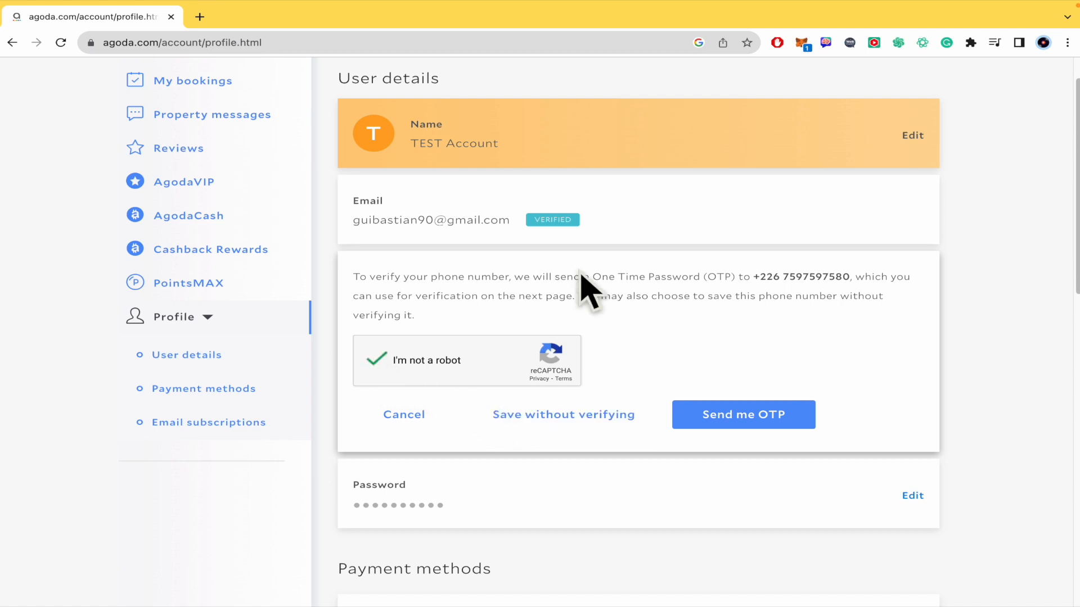
pyautogui.moveTo(689, 282)
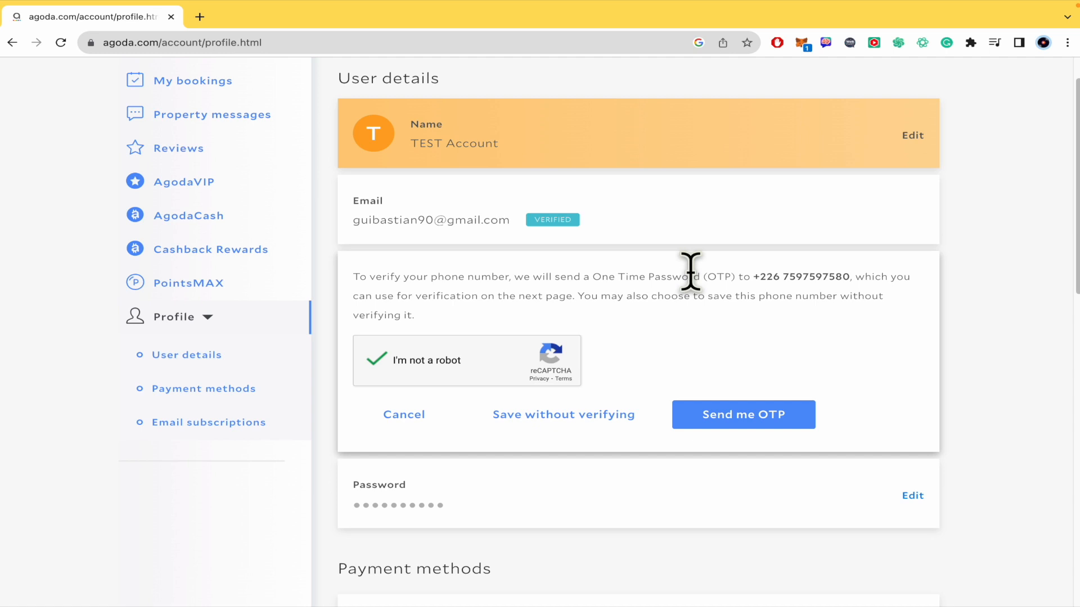
pyautogui.moveTo(633, 311)
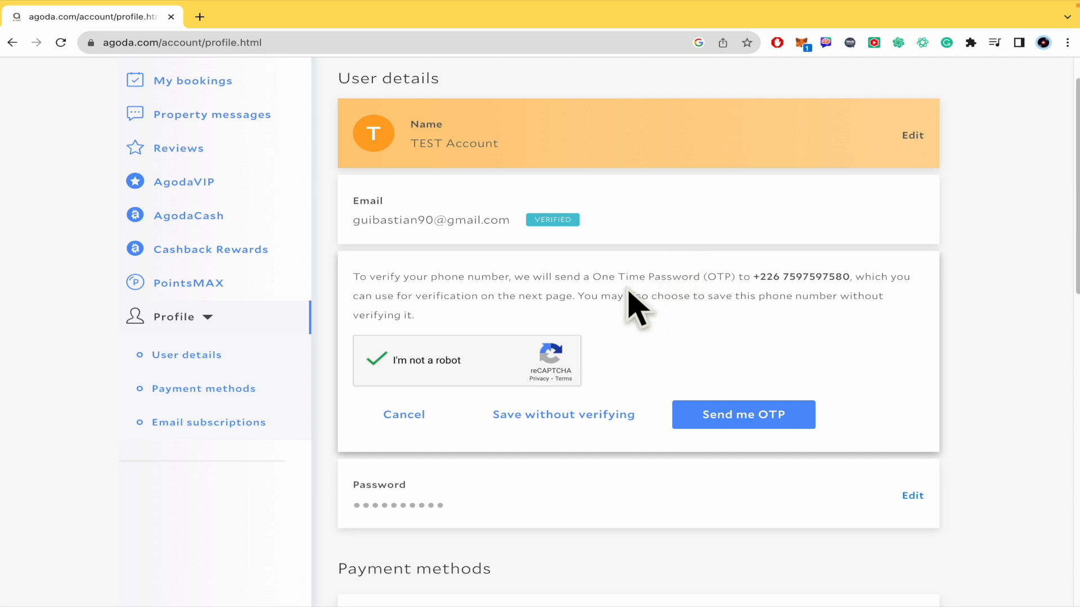
pyautogui.moveTo(762, 302)
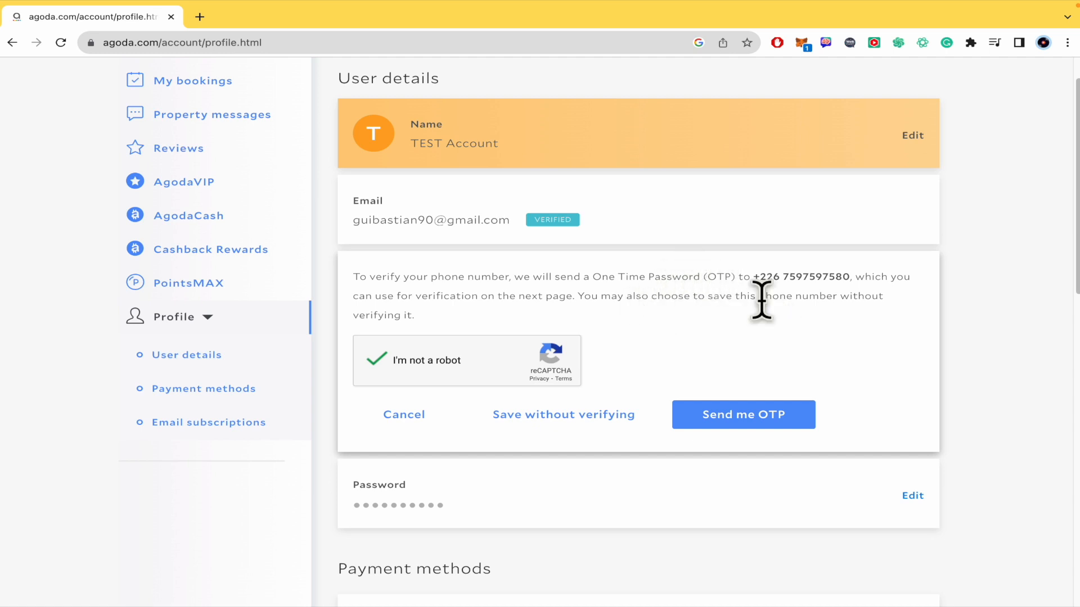
pyautogui.moveTo(768, 345)
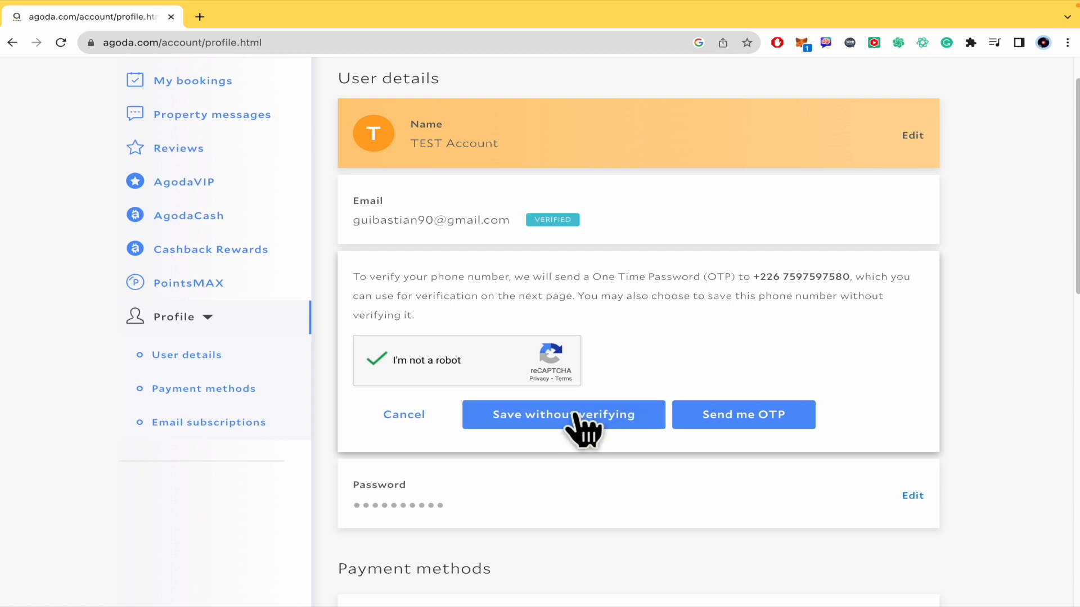
pyautogui.click(563, 414)
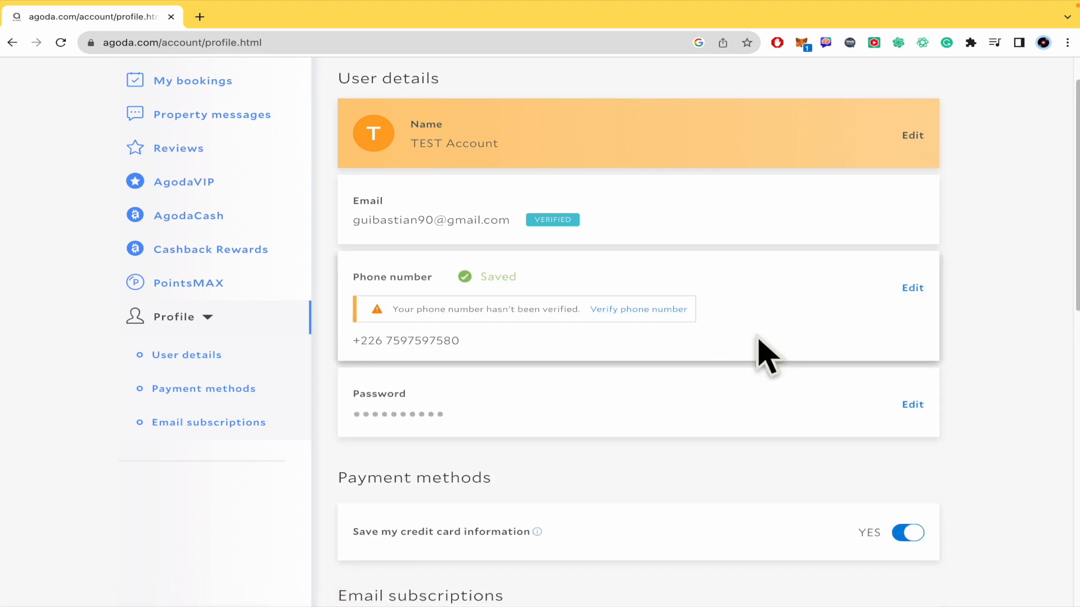
pyautogui.moveTo(627, 354)
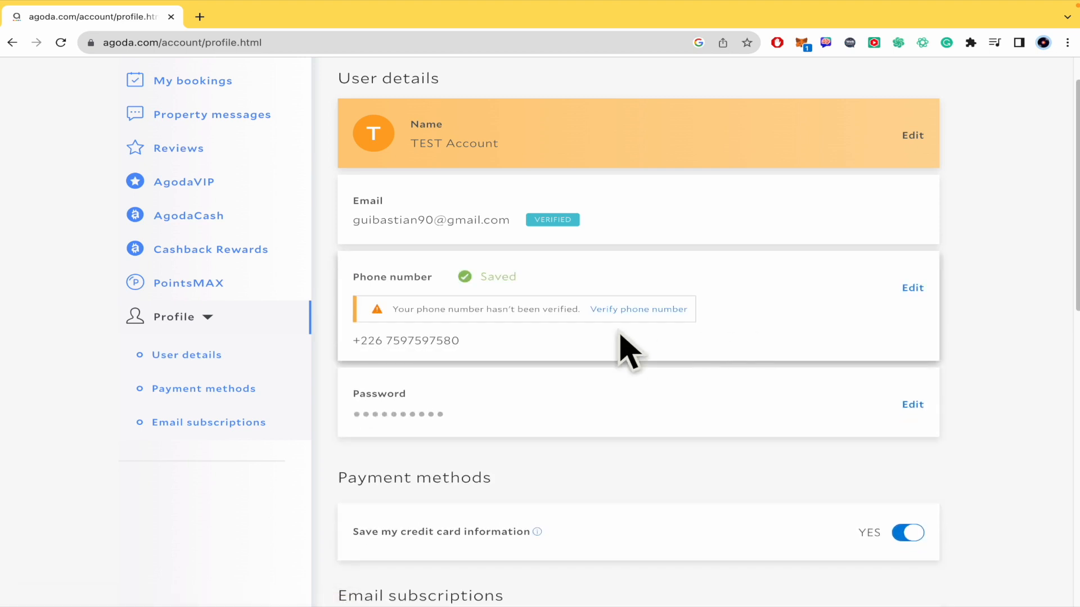
pyautogui.moveTo(862, 358)
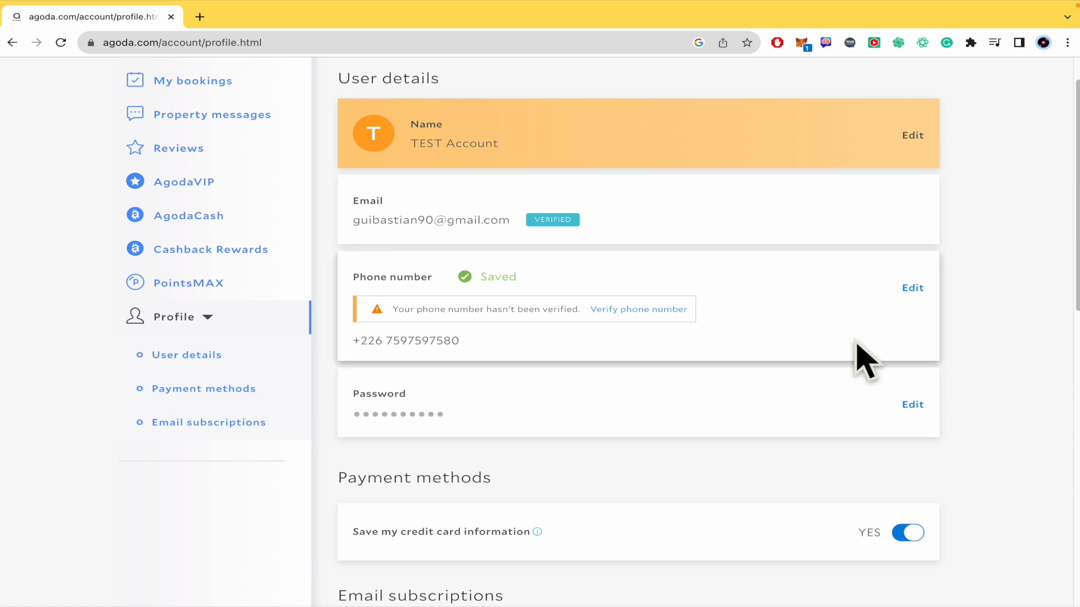
pyautogui.moveTo(489, 353)
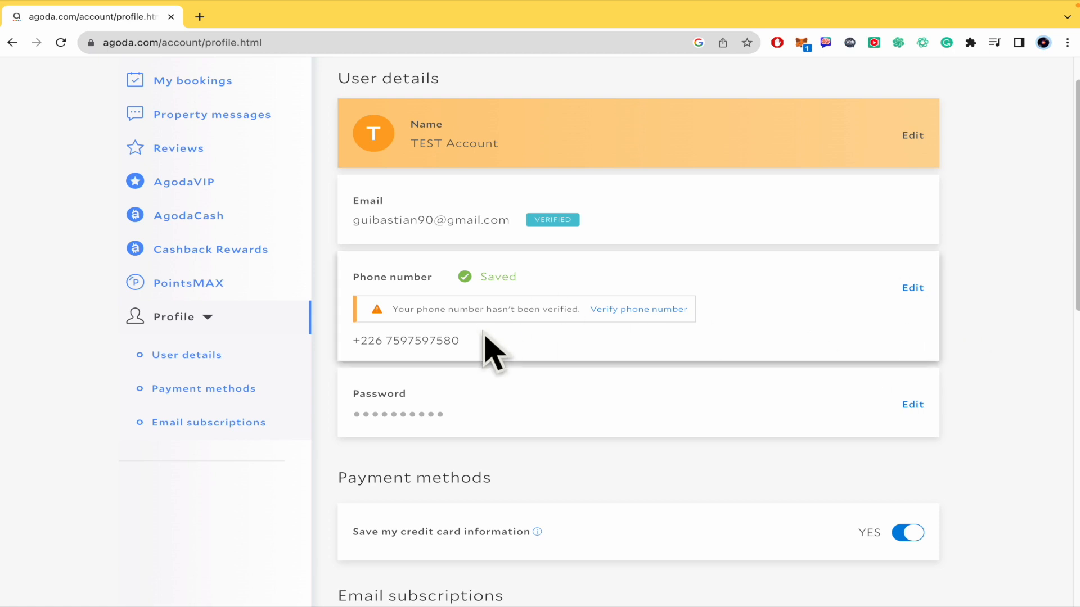
pyautogui.moveTo(1005, 346)
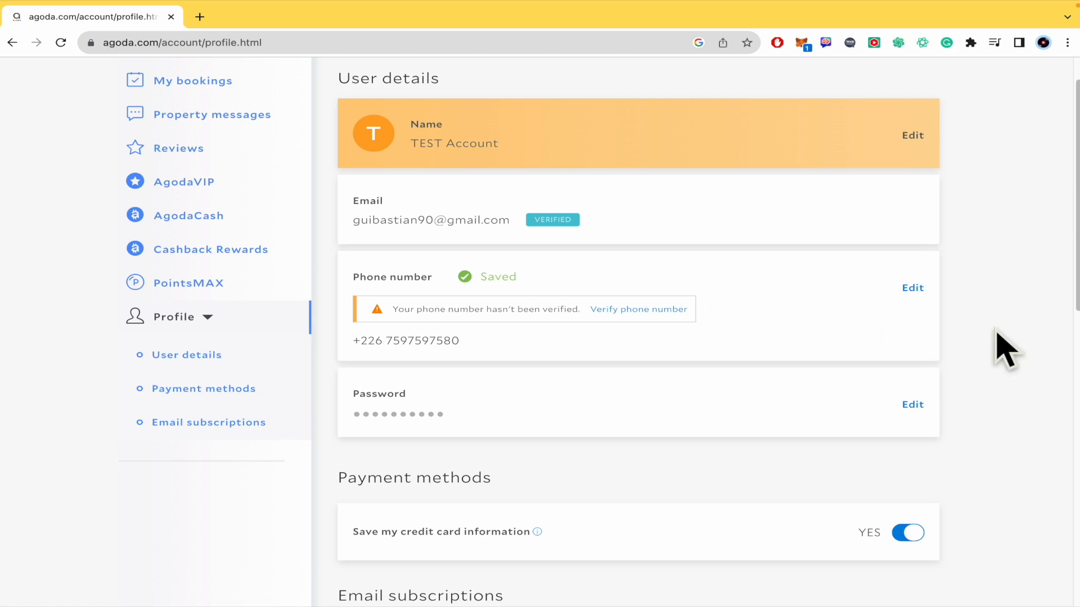